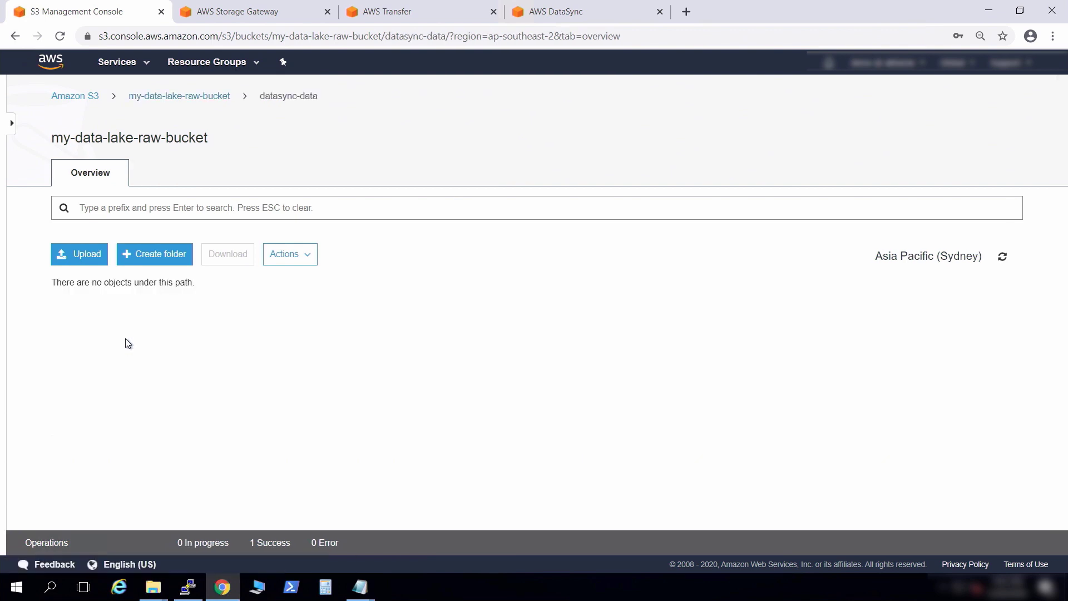
# Step: Select the SMB file share share-1D640164 backed by my-data-lake-raw-bucket to view its details
pyautogui.click(252, 11)
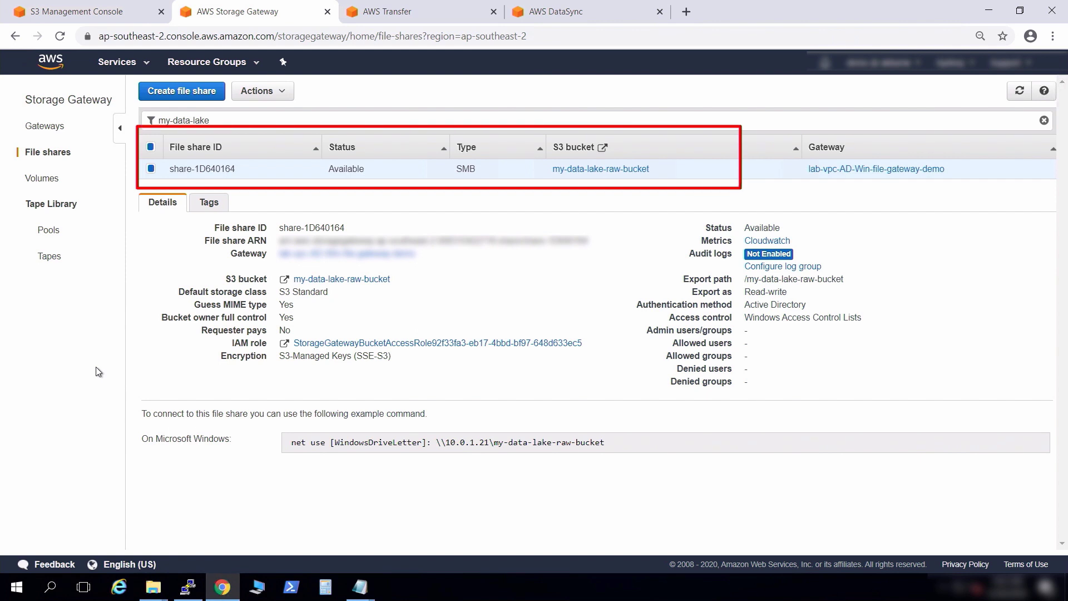
pyautogui.click(187, 586)
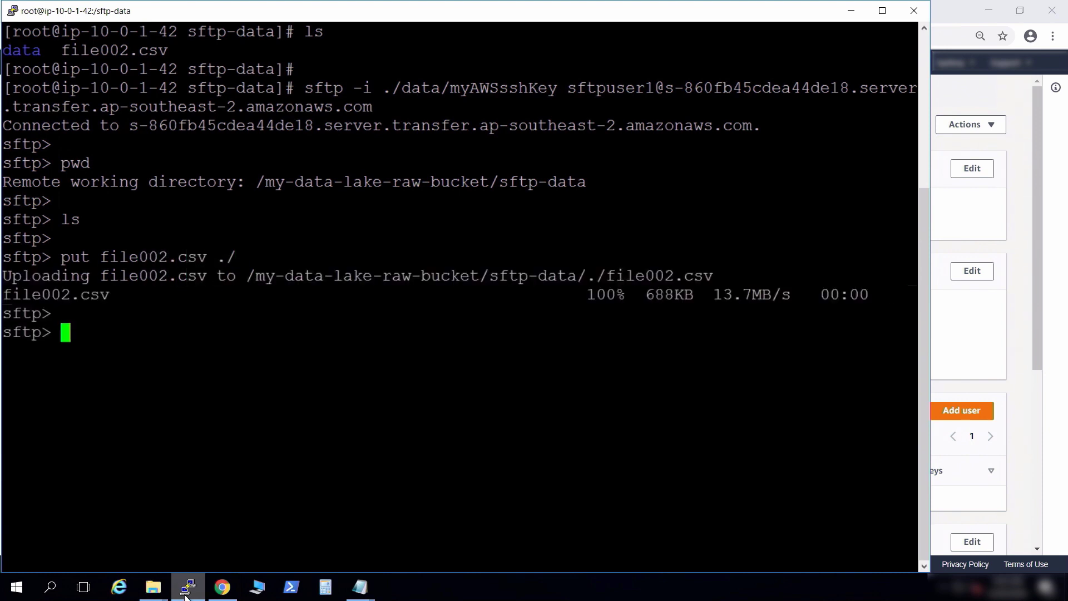
# Step: List the remote sftp-data folder to confirm file002.csv is present
pyautogui.write('ls')
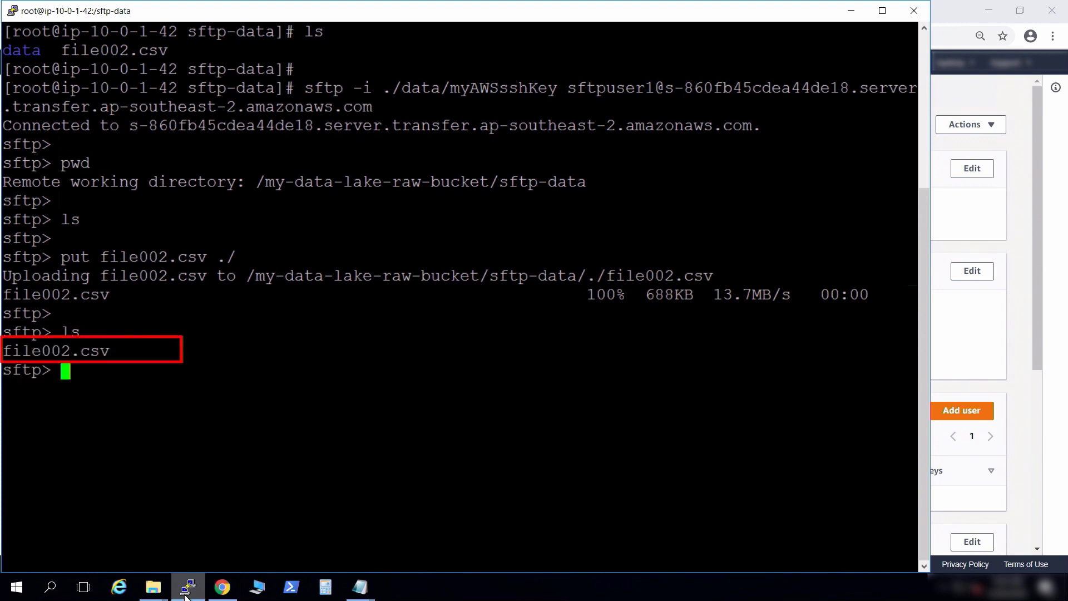
pyautogui.click(152, 590)
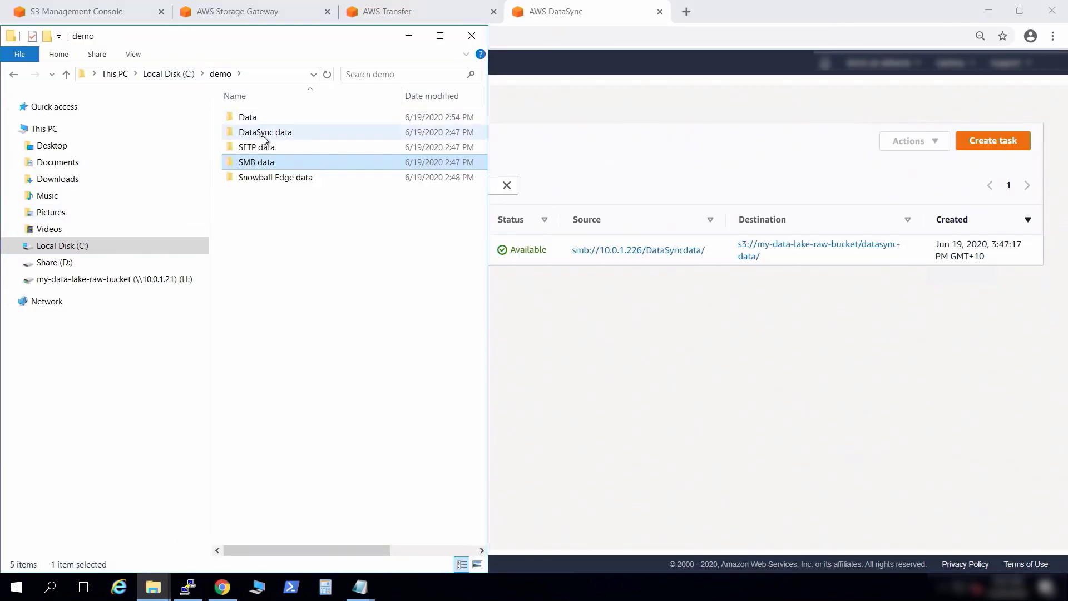